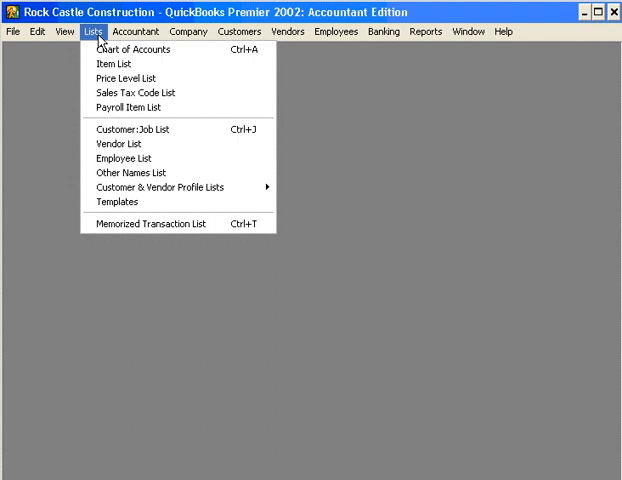
{"action": "mouse_move", "coordinate": [122, 128]}
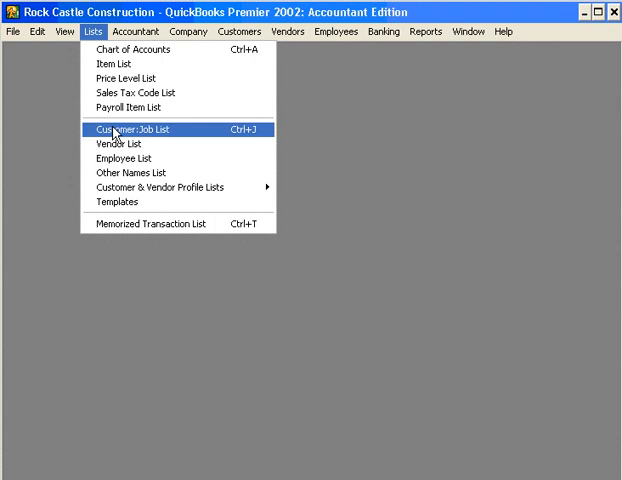
Open the Customer:Job, Vendor, Employee and Other Names lists from the Lists menu
{"action": "left_click", "coordinate": [134, 128]}
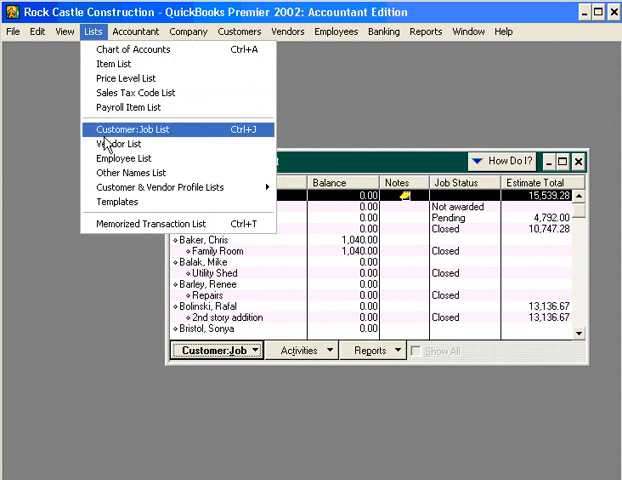
{"action": "left_click", "coordinate": [118, 144]}
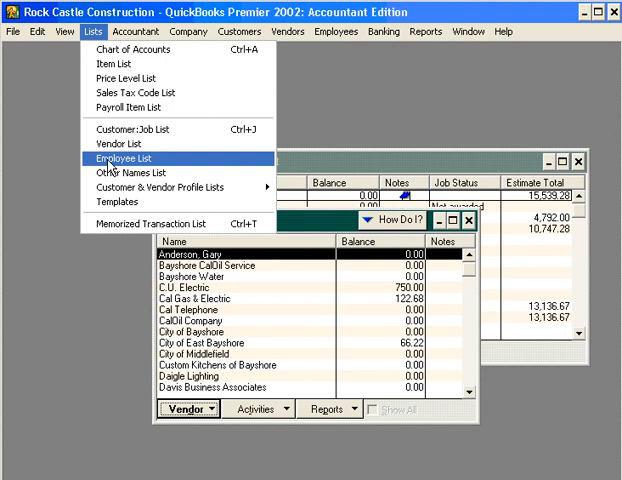
{"action": "left_click", "coordinate": [130, 156]}
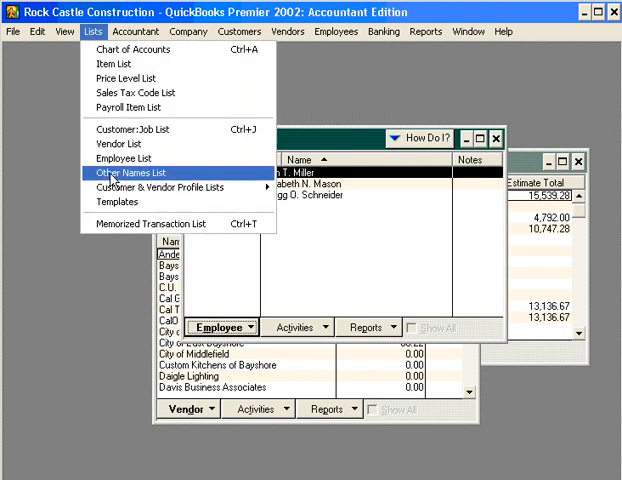
{"action": "left_click", "coordinate": [140, 184]}
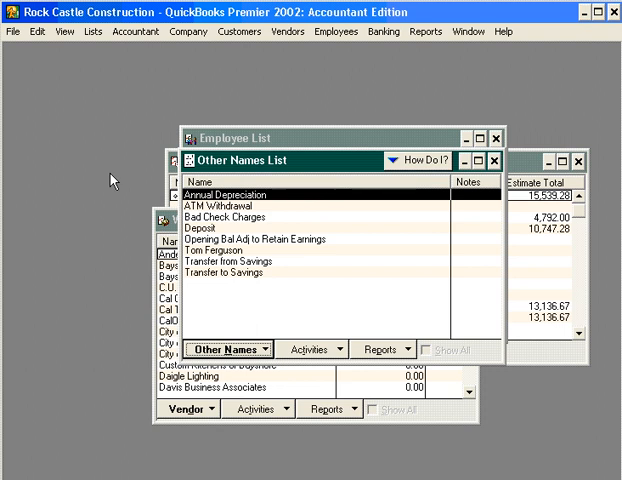
{"action": "mouse_move", "coordinate": [308, 136]}
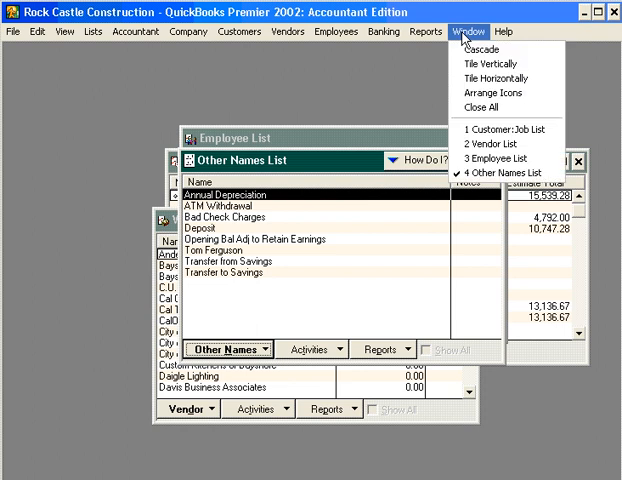
{"action": "mouse_move", "coordinate": [490, 64]}
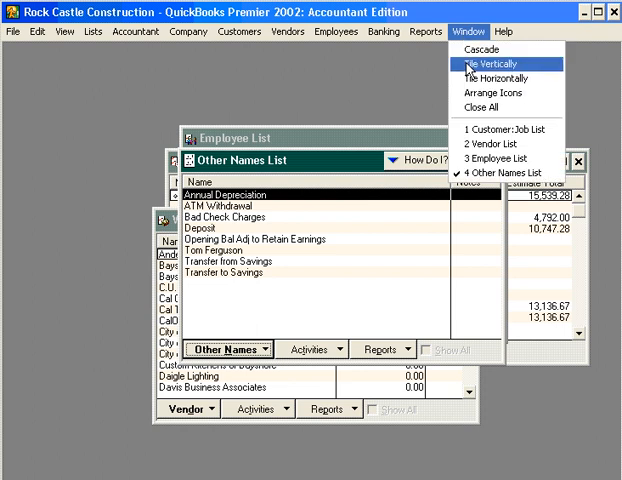
Tile the four open list windows vertically so each is visible
{"action": "left_click", "coordinate": [480, 64]}
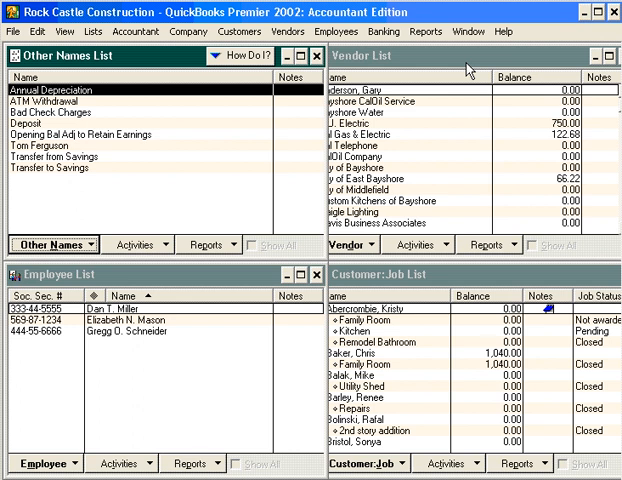
{"action": "mouse_move", "coordinate": [460, 258]}
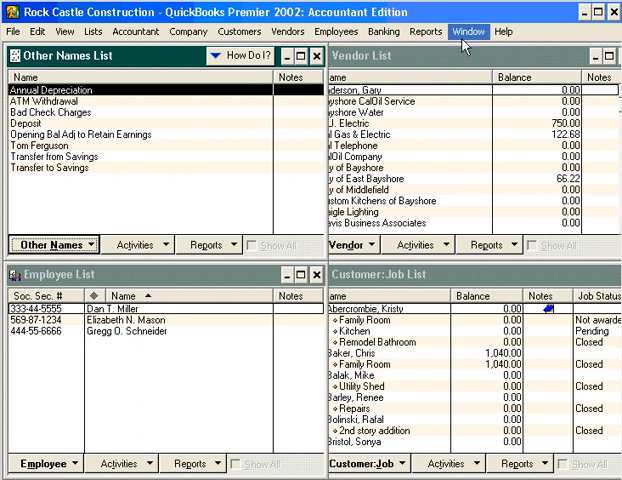
Bring up the Window menu's arrangement and close commands over the tiled lists
{"action": "left_click", "coordinate": [464, 32]}
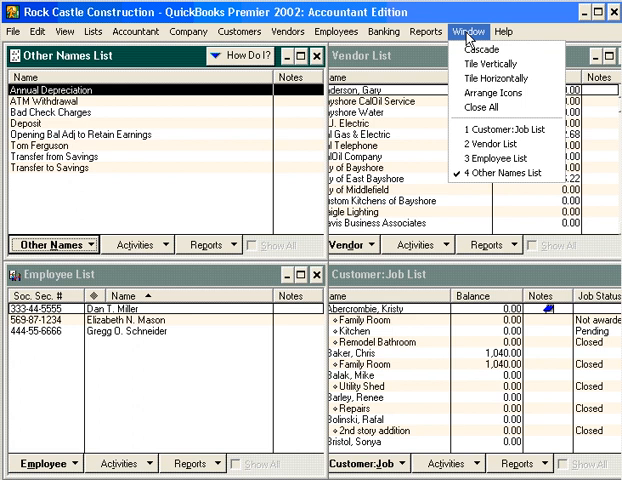